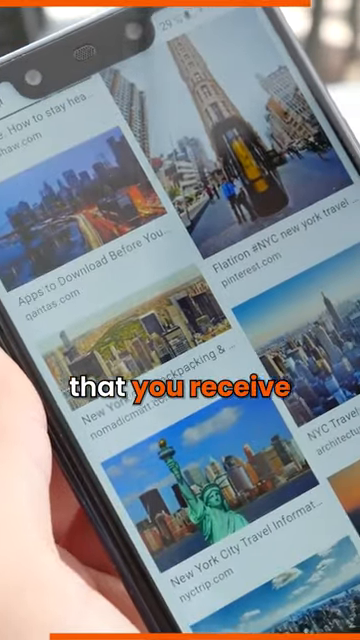
pyautogui.scroll(-3)
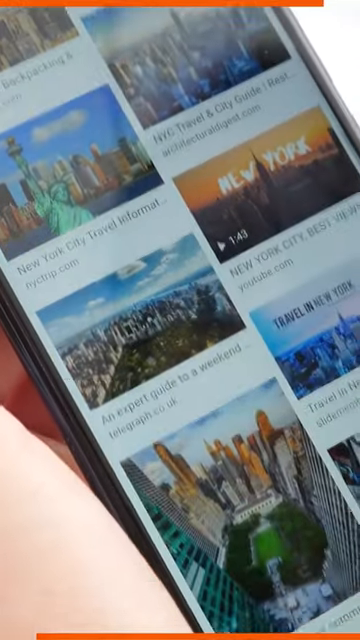